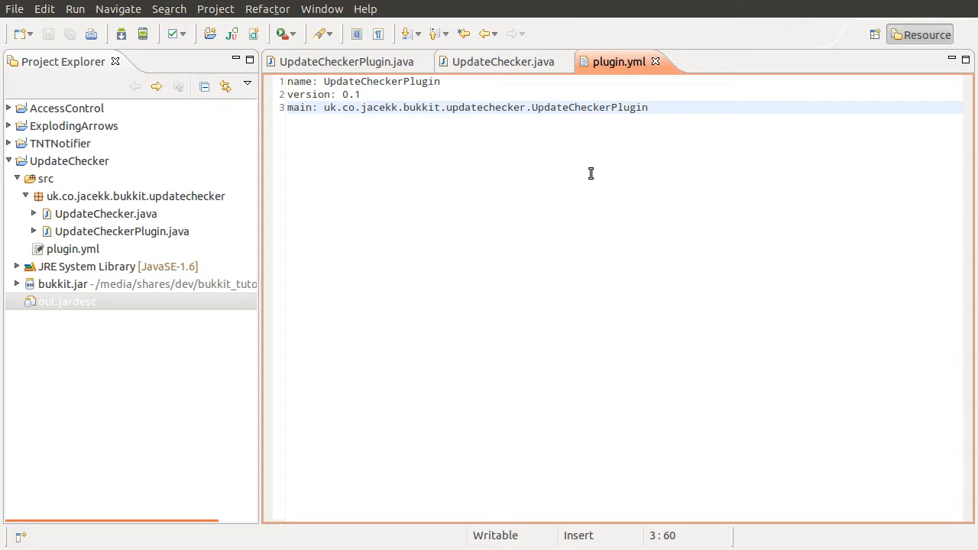
pyautogui.moveTo(406, 140)
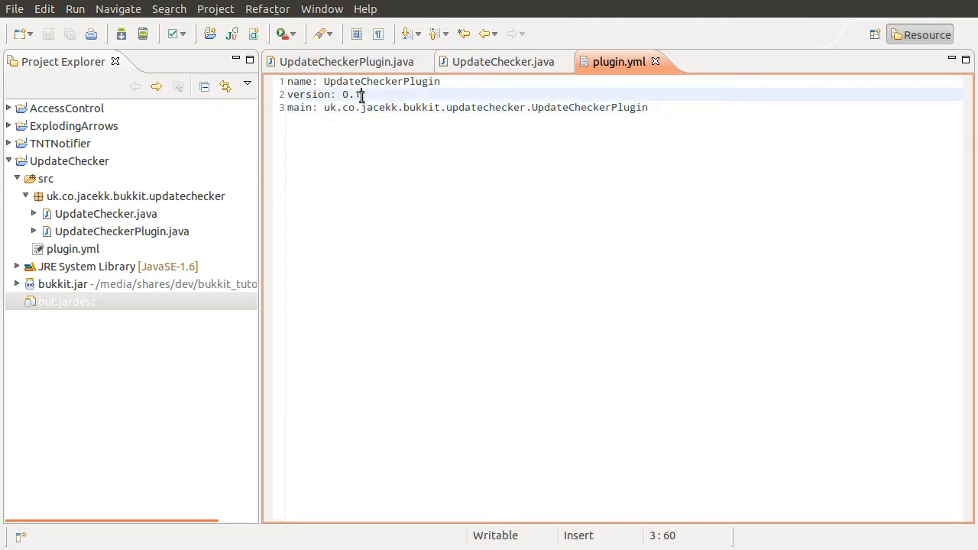
# - Review the version 0.1 line and the UpdateCheckerPlugin update notice in the server log
pyautogui.tripleClick(321, 95)
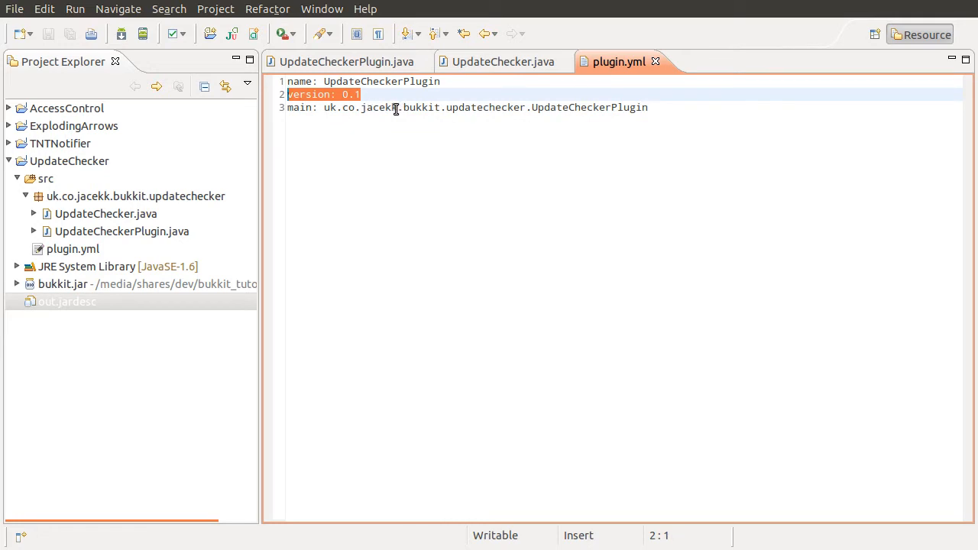
pyautogui.moveTo(410, 152)
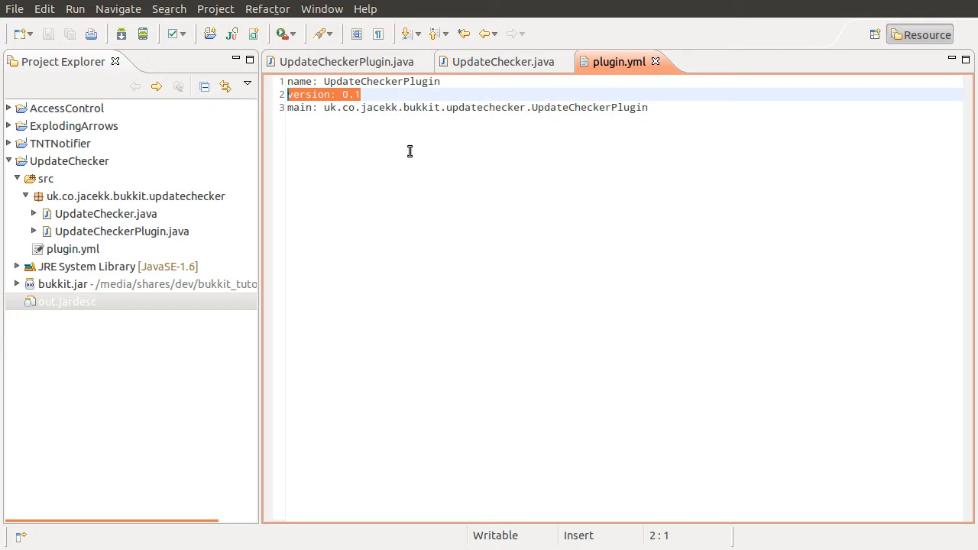
pyautogui.click(409, 107)
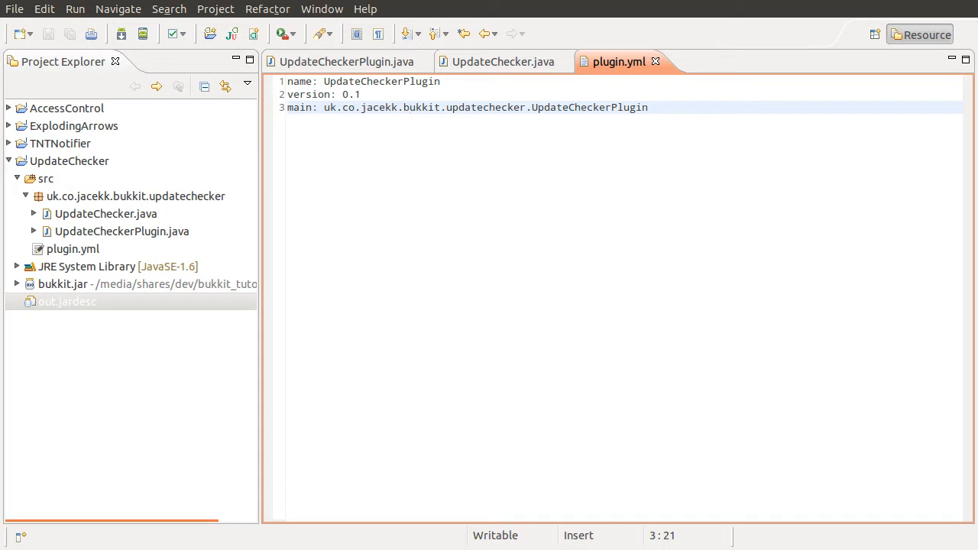
pyautogui.click(409, 107)
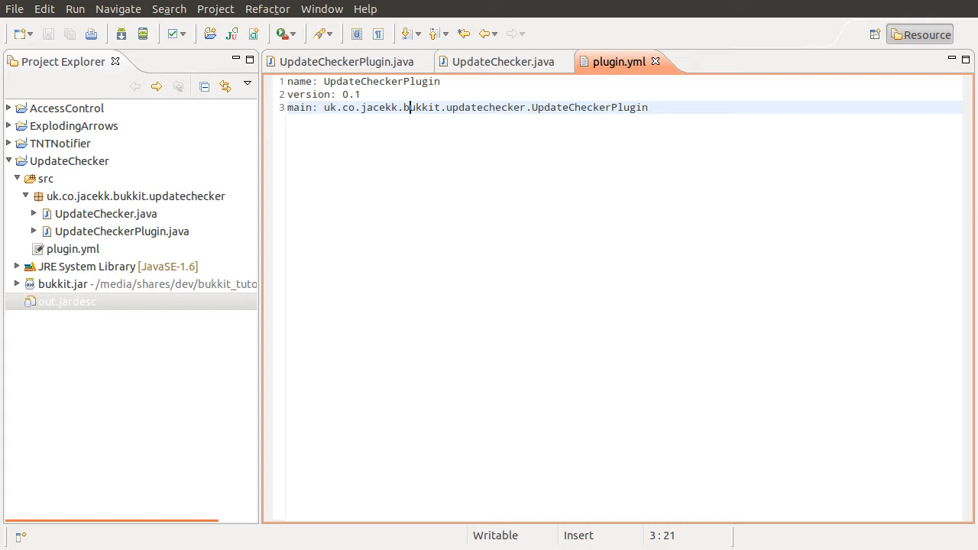
pyautogui.moveTo(61, 211)
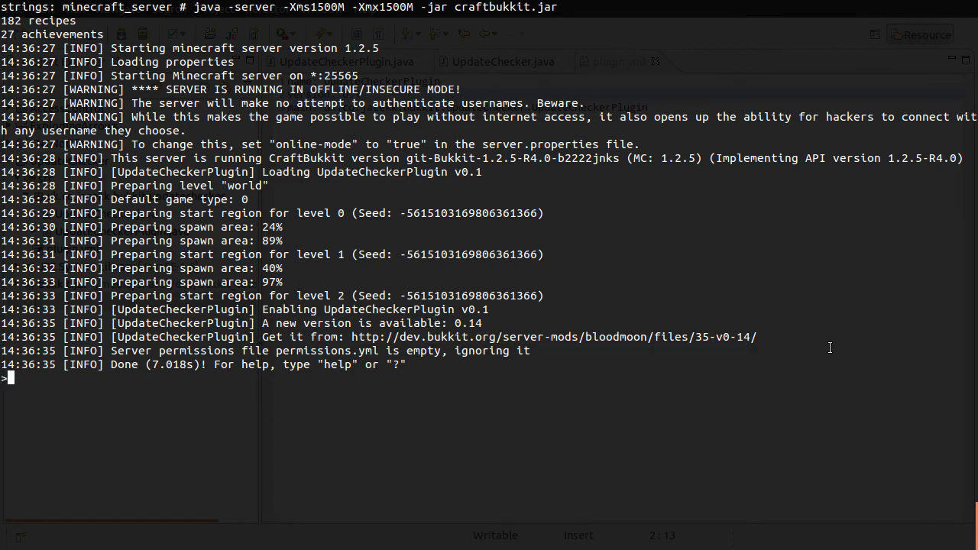
pyautogui.moveTo(590, 348)
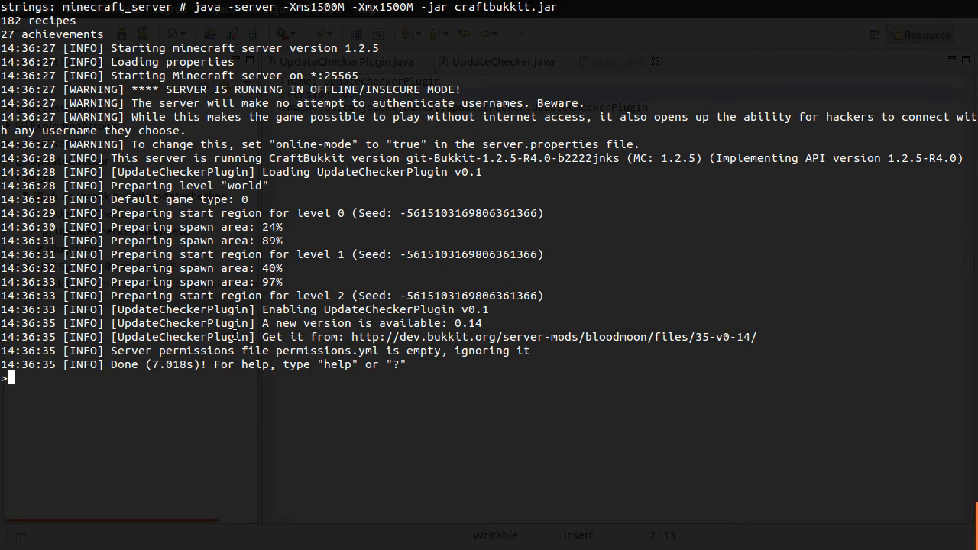
pyautogui.doubleClick(183, 338)
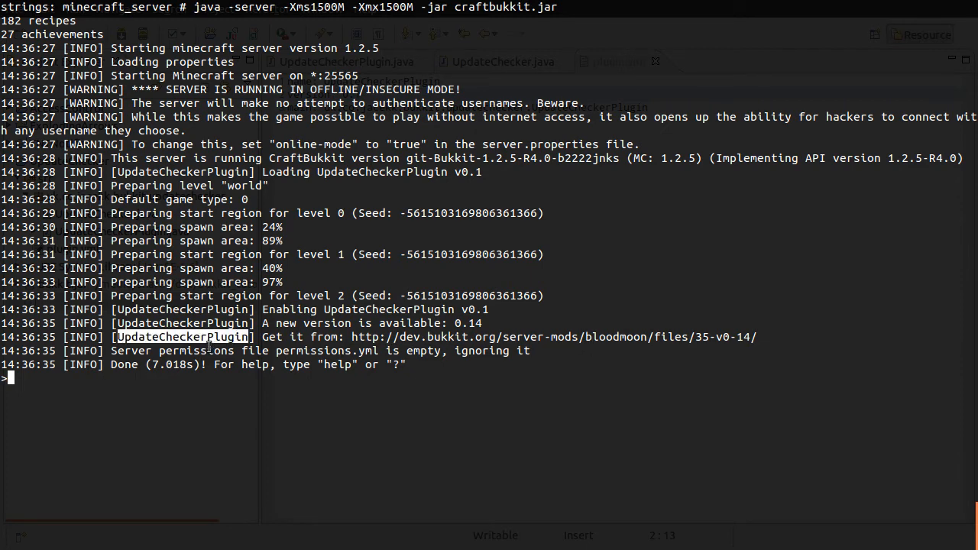
pyautogui.moveTo(617, 342)
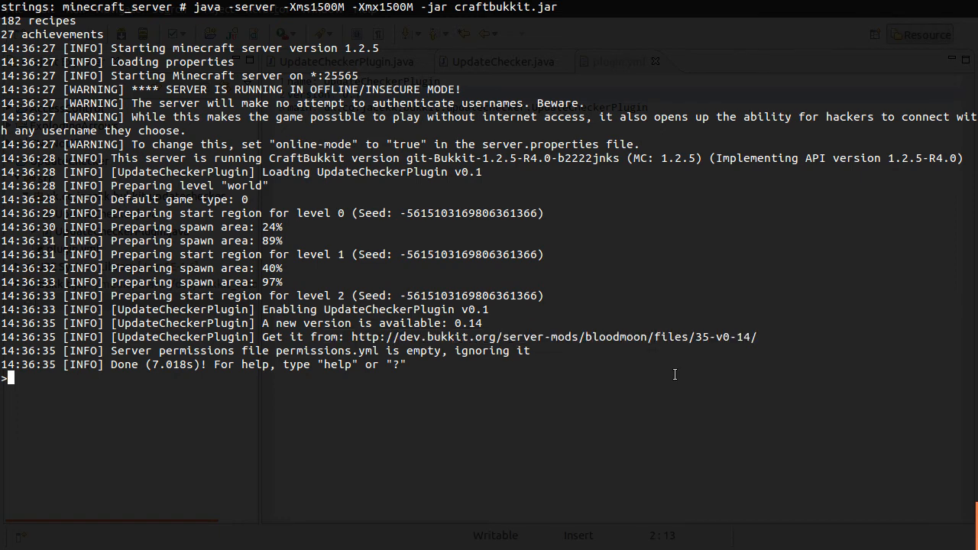
pyautogui.moveTo(792, 356)
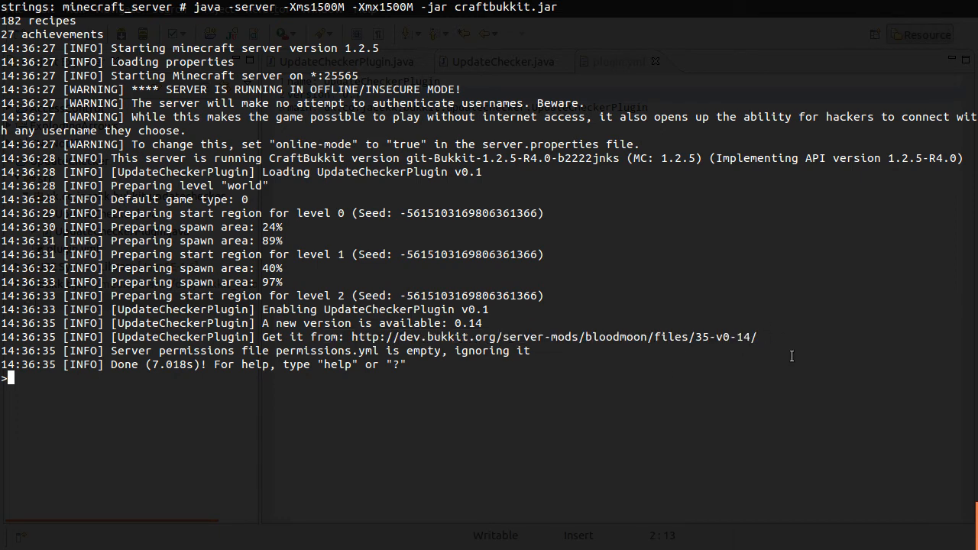
pyautogui.moveTo(810, 350)
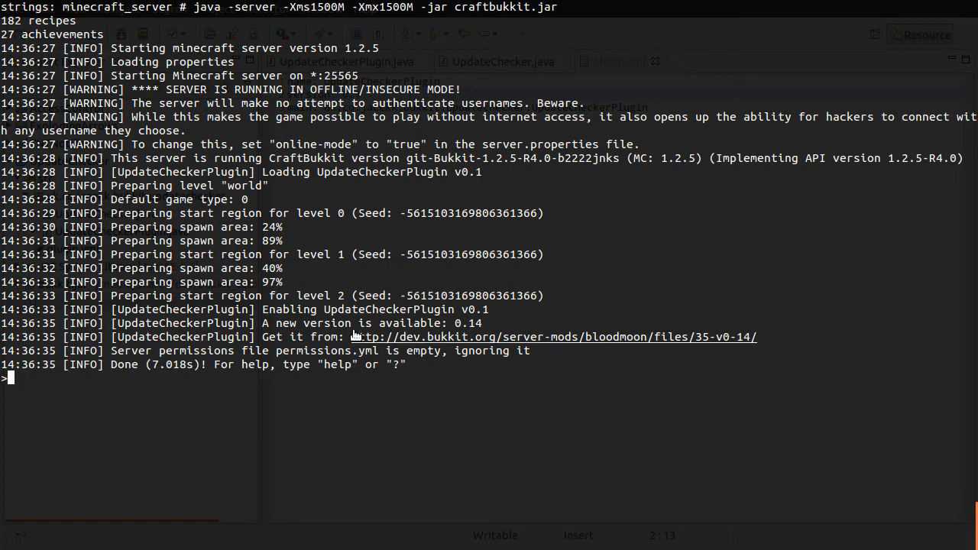
pyautogui.moveTo(568, 343)
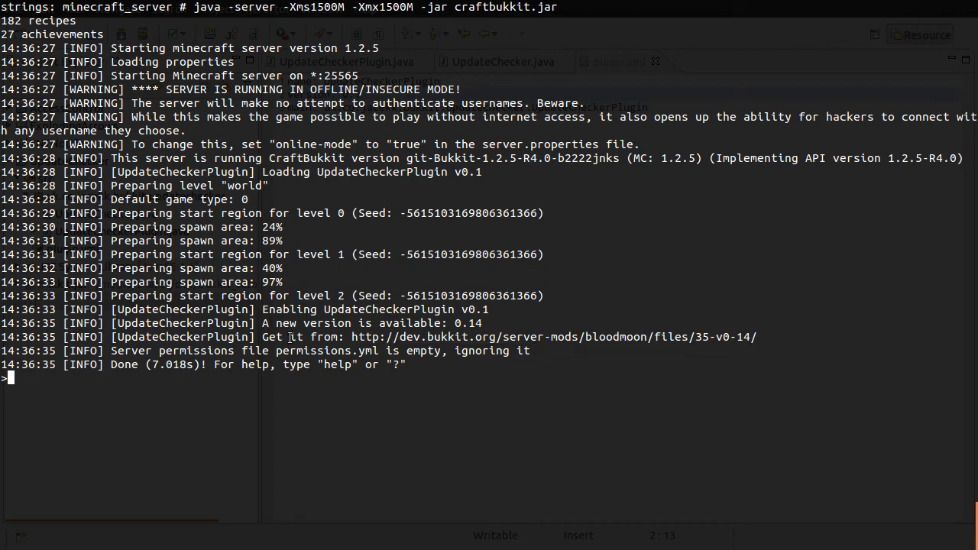
# - Stop the Minecraft server and return to plugin.yml in Eclipse
pyautogui.write('stop')
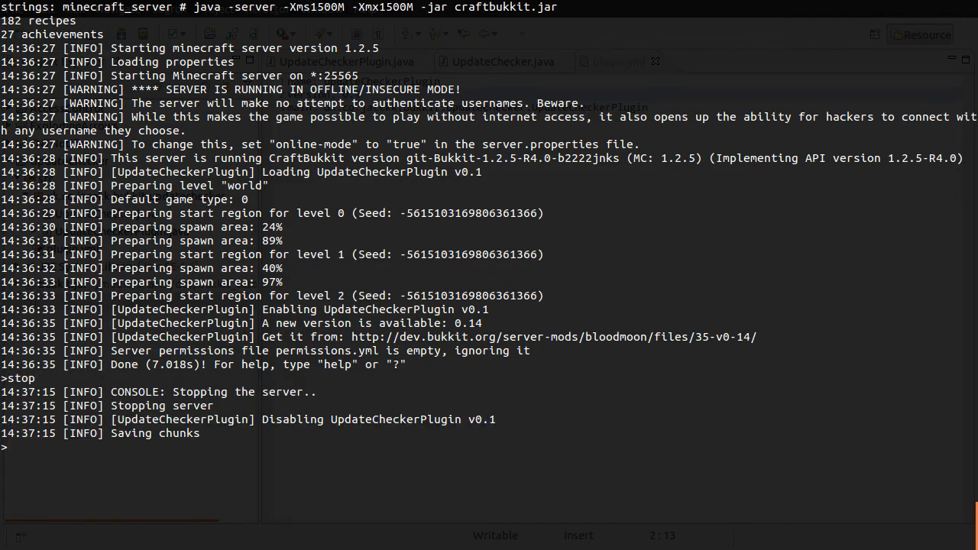
pyautogui.click(617, 62)
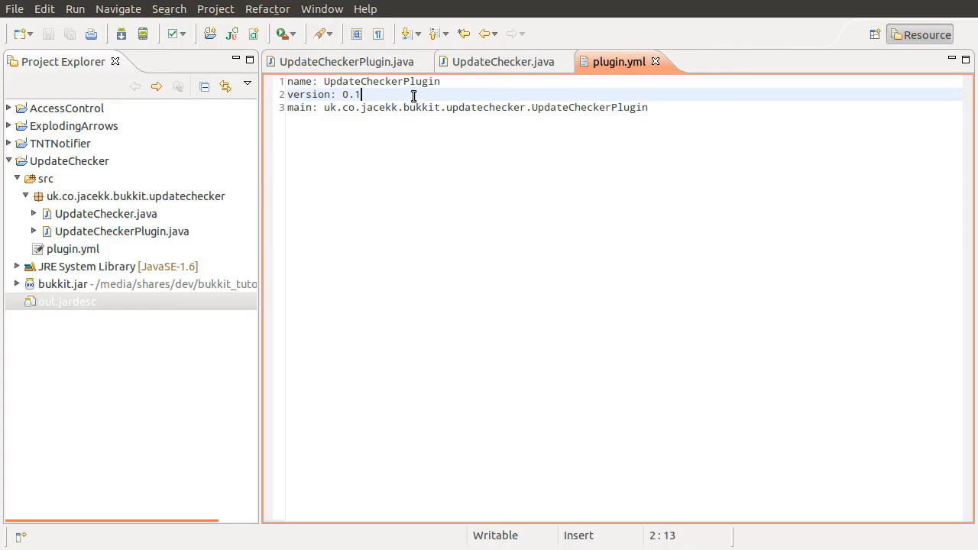
# - Change the plugin.yml version from 0.1 to 0.14 and select out.jardesc for export
pyautogui.write('4')
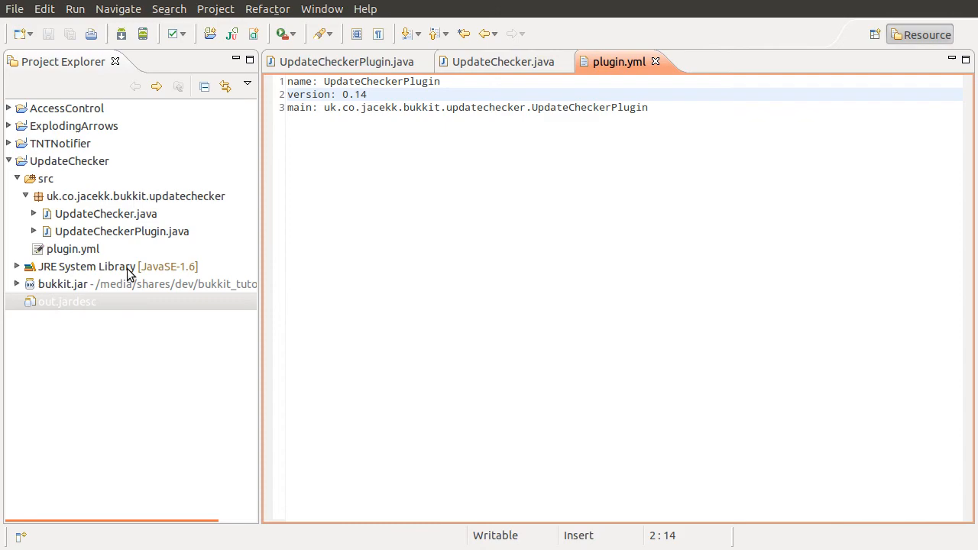
pyautogui.click(67, 301)
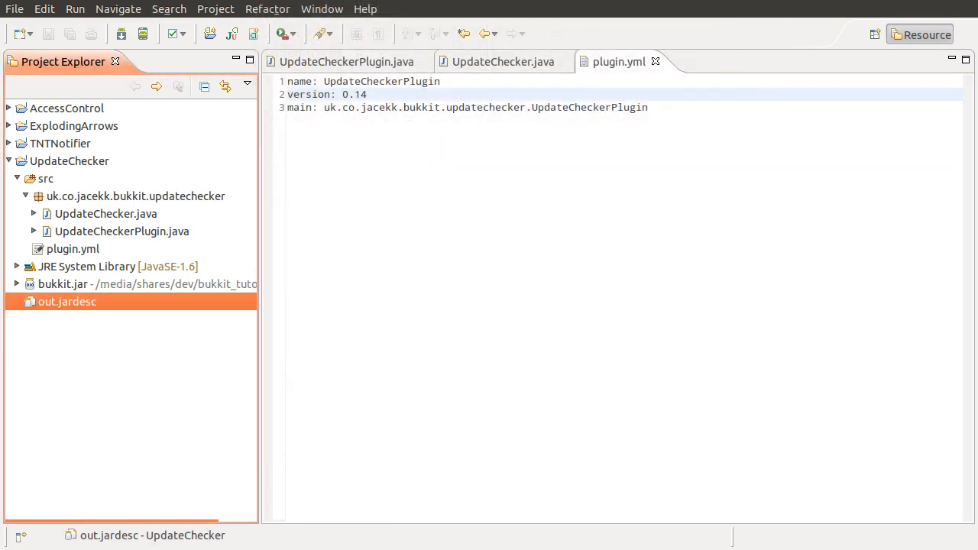